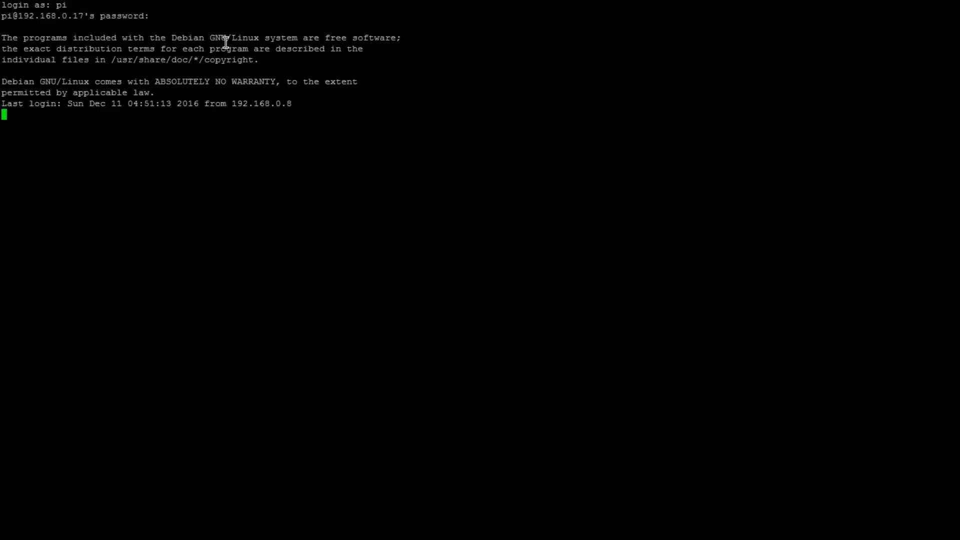
{"action": "type", "text": "sudo apt-get update"}
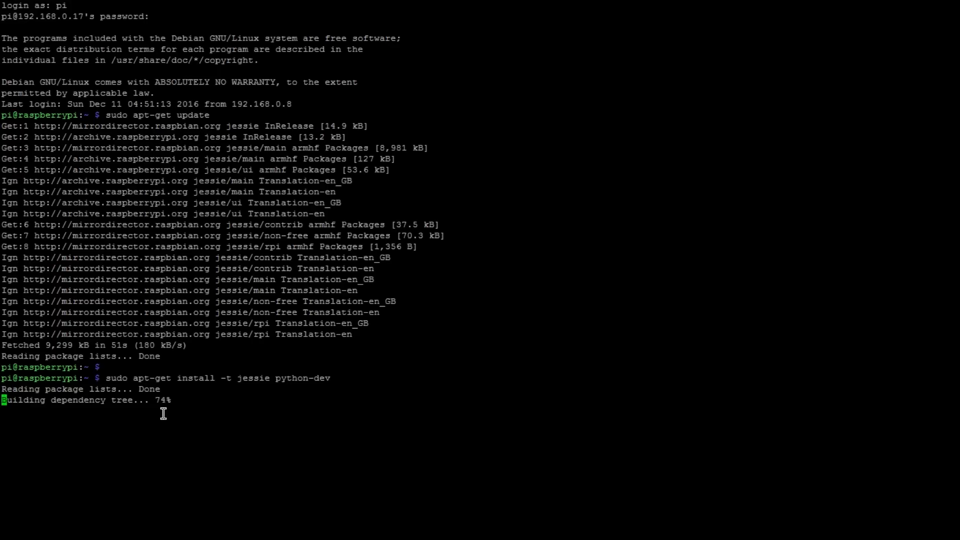
{"action": "type", "text": "sudo apt-get install python-dev python-rpi.gpio"}
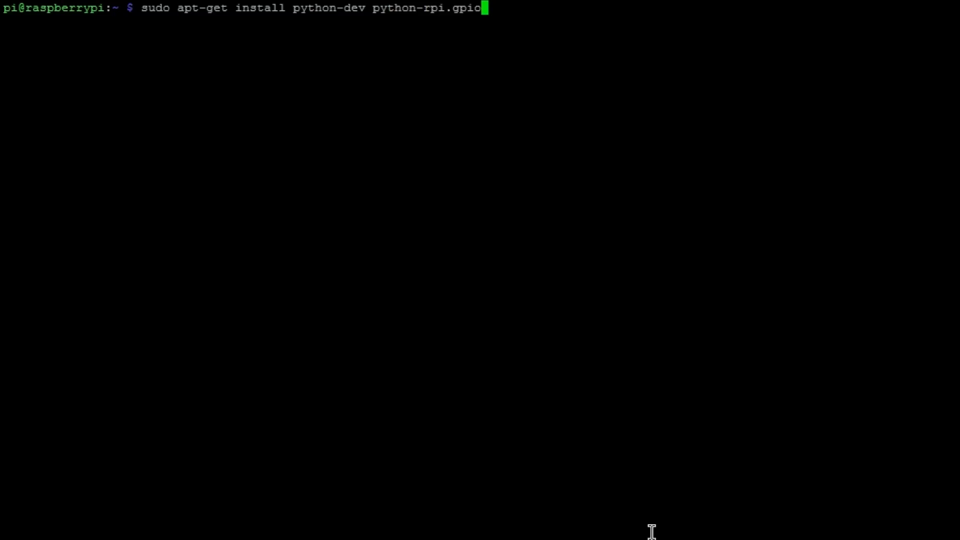